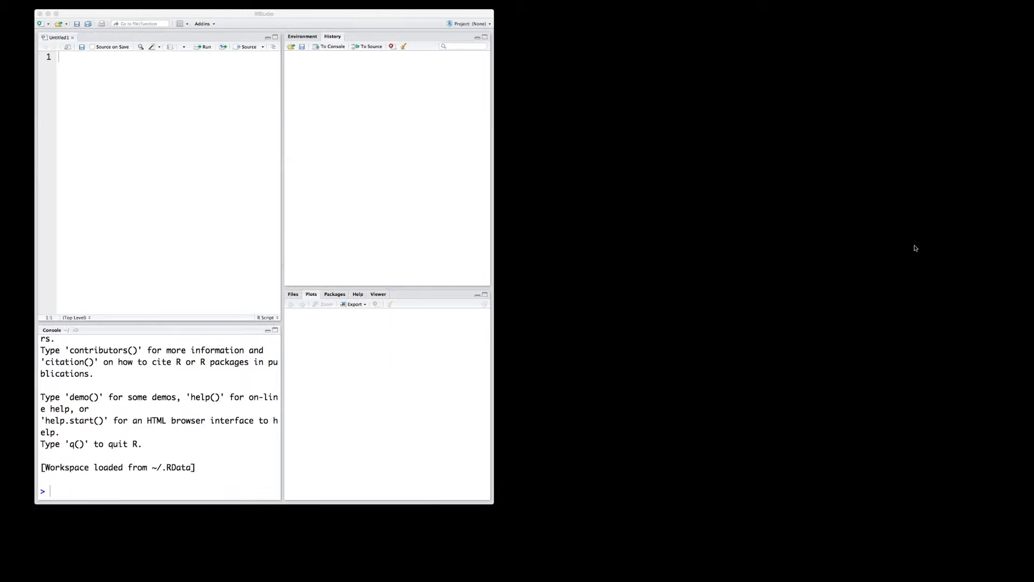
mouse_move(495, 42)
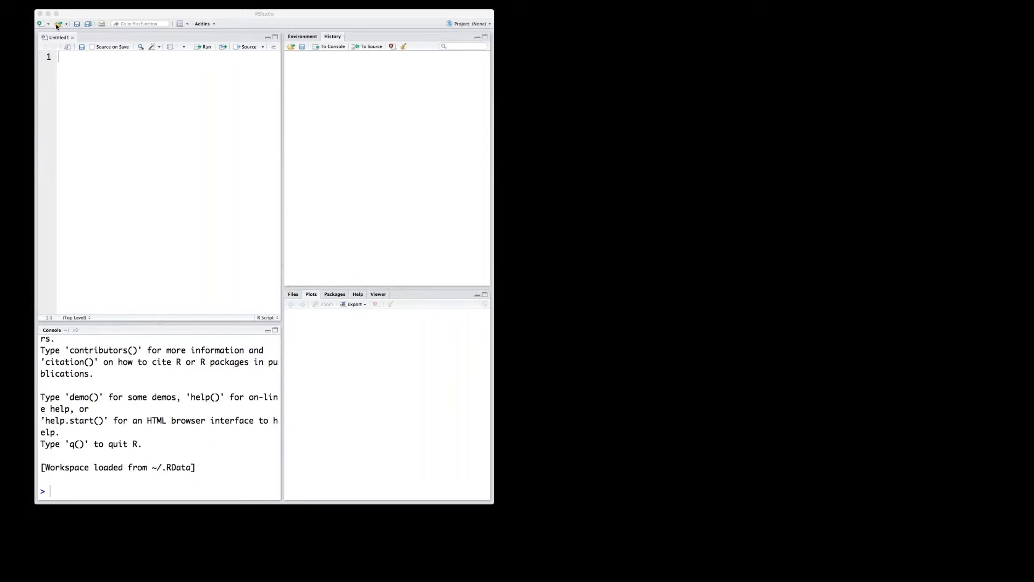
mouse_move(166, 22)
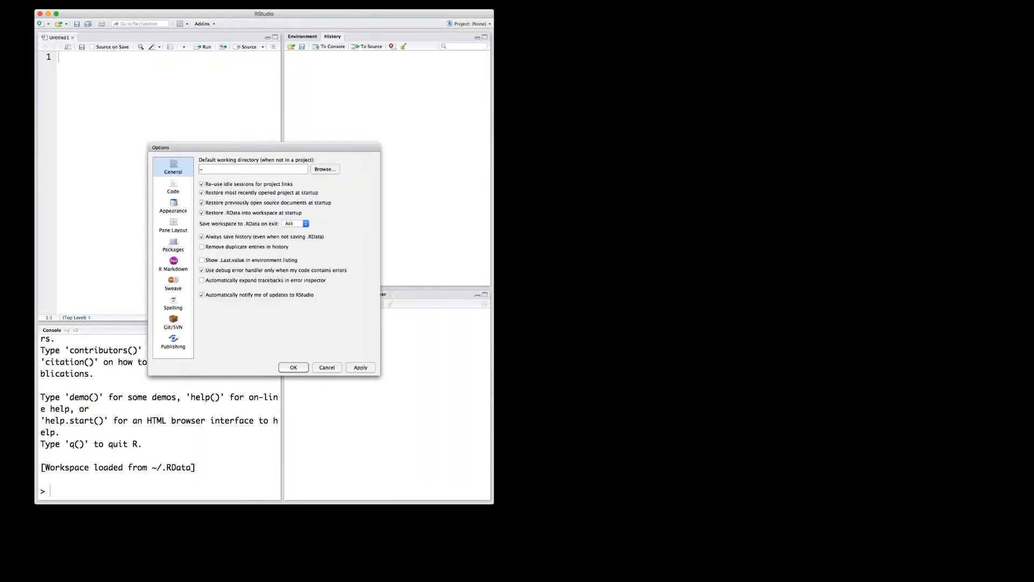
mouse_move(172, 204)
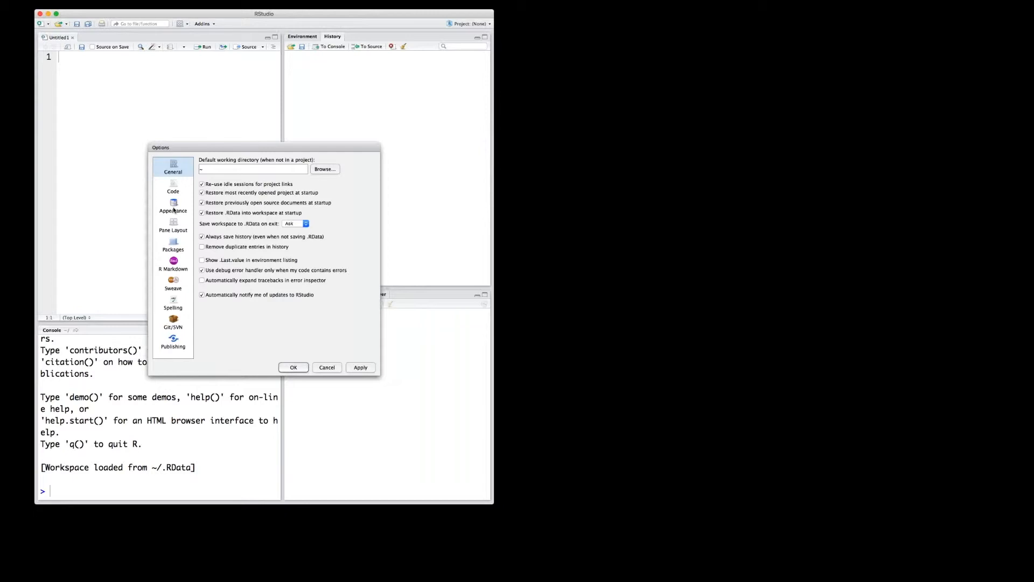
mouse_move(288, 351)
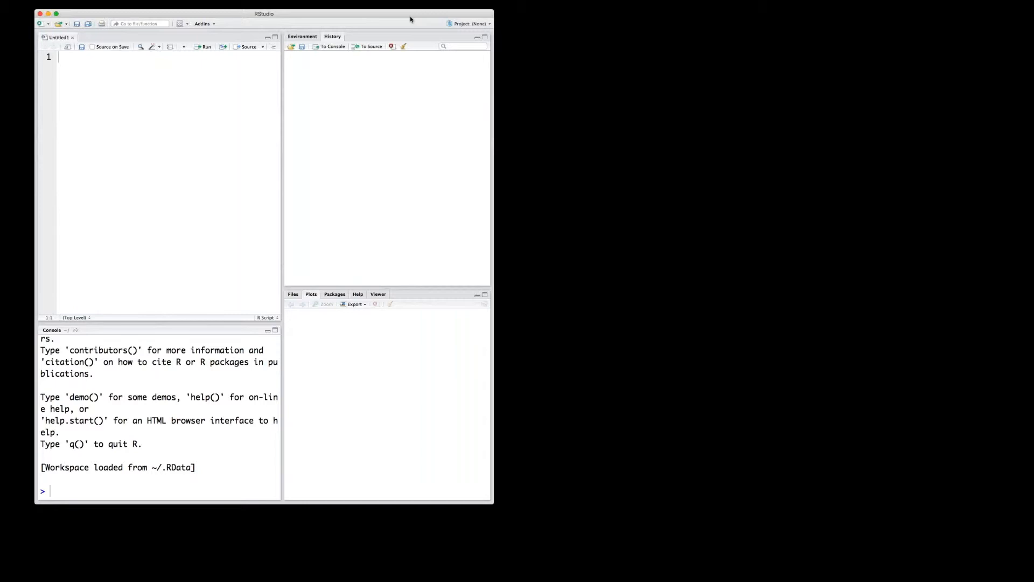
Focus the History pane's search box before clearing the console
click(466, 45)
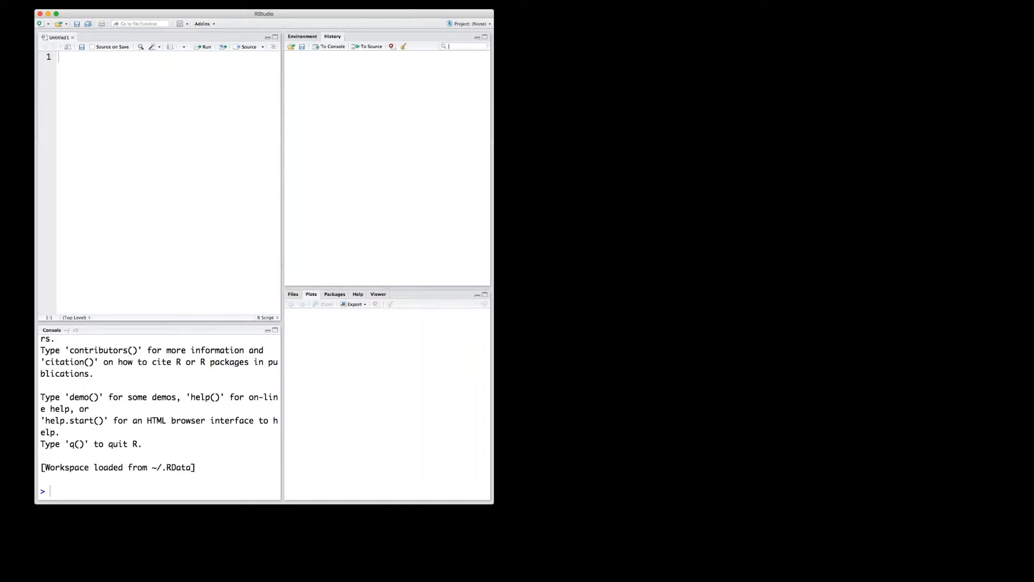
mouse_move(449, 456)
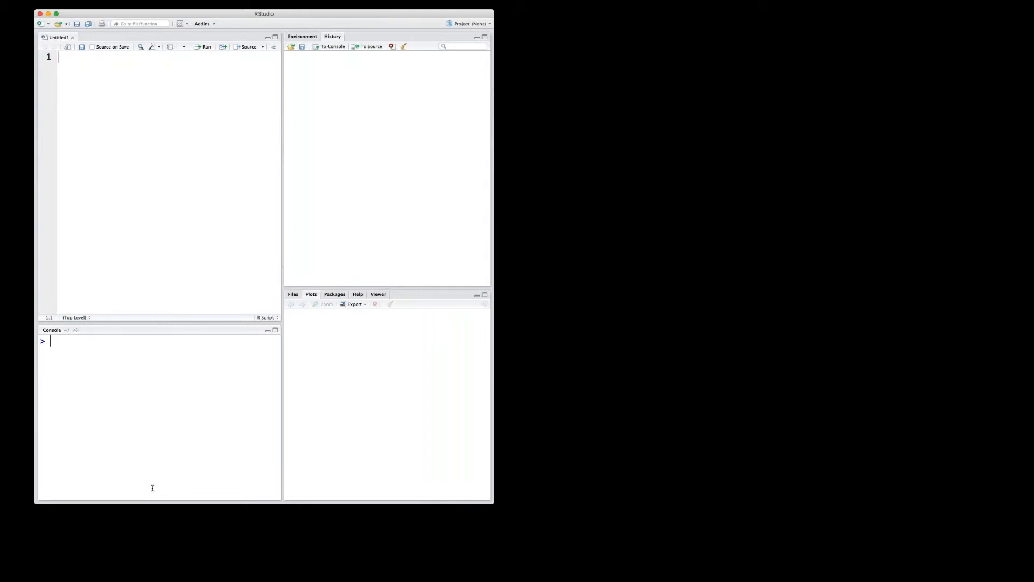
Run getwd() in the console to print the home folder path
text(getwd()
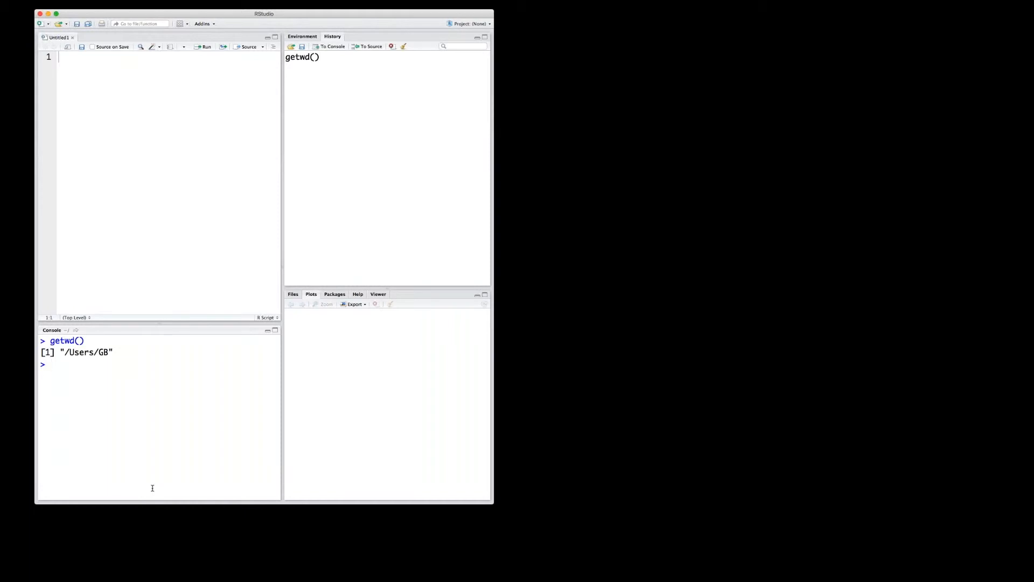
Run setwd("~/Desktop") in the console, autocompleting setwd, to make Desktop the working directory
text(setw)
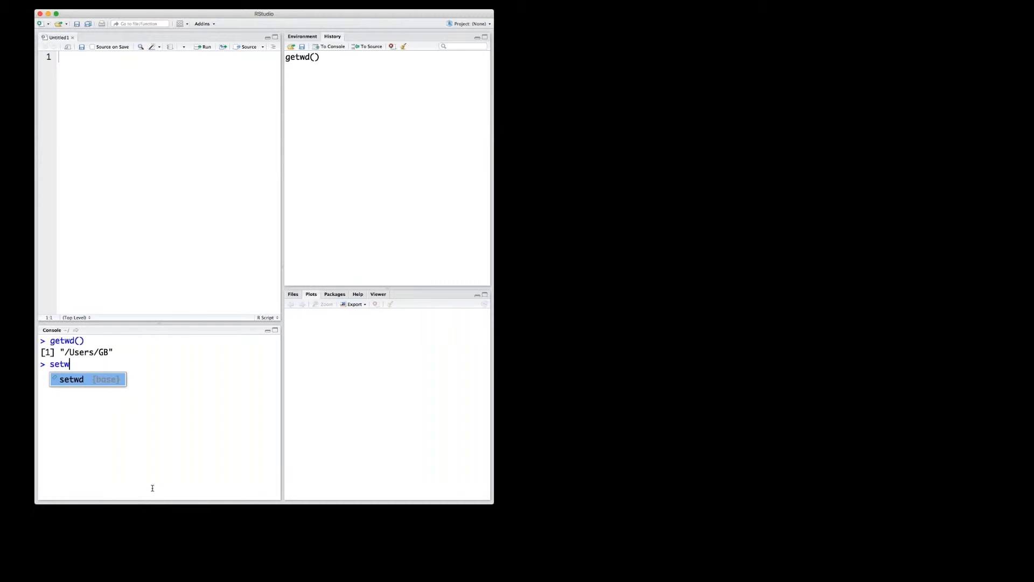
key(Tab)
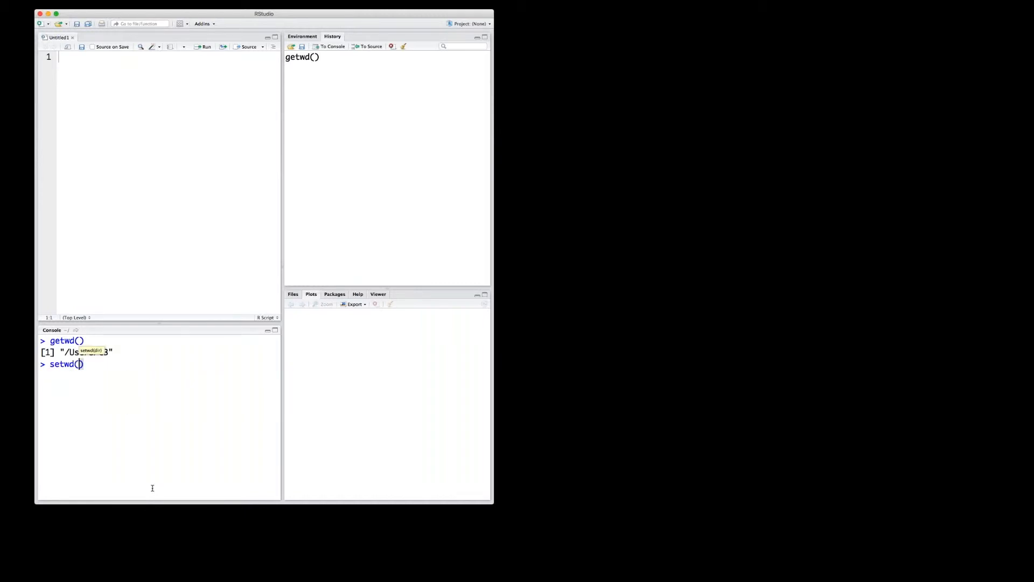
text(~)
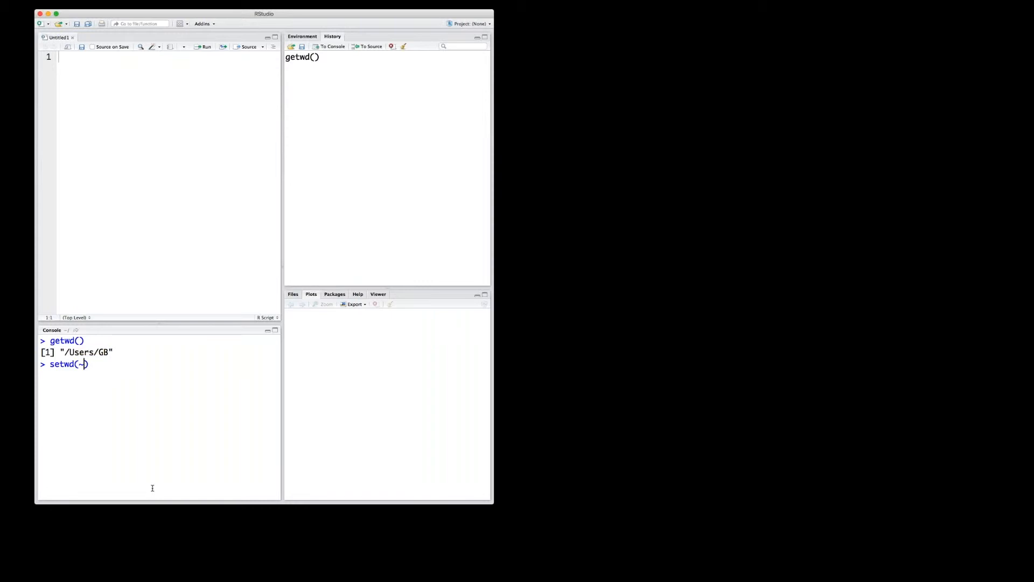
text(/)
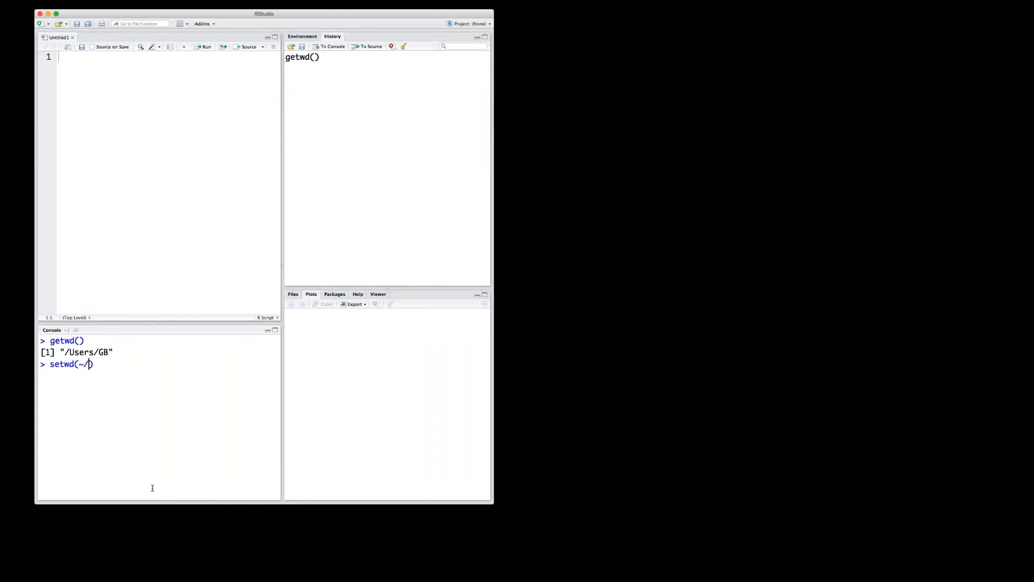
text(Desk)
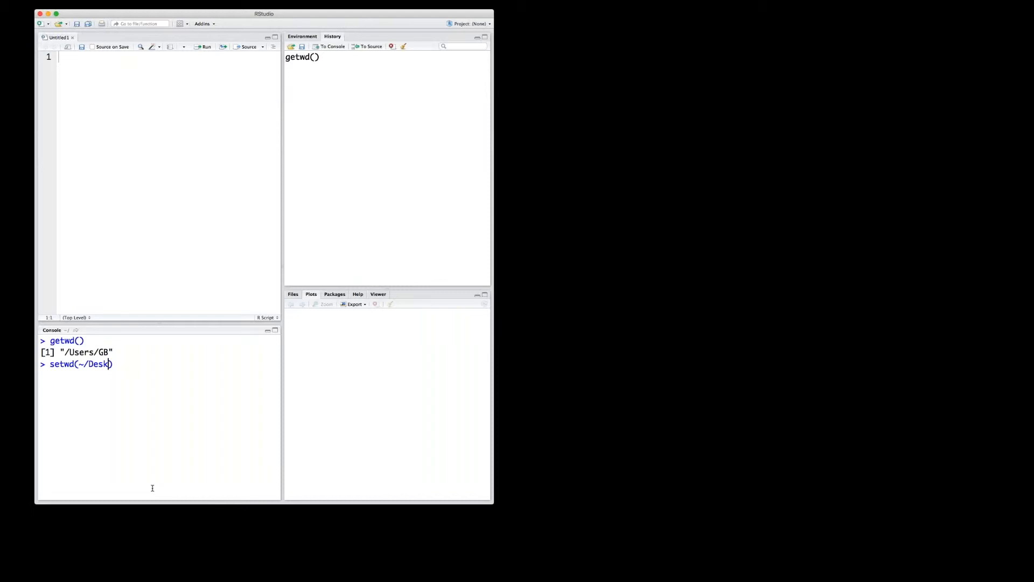
text(top)
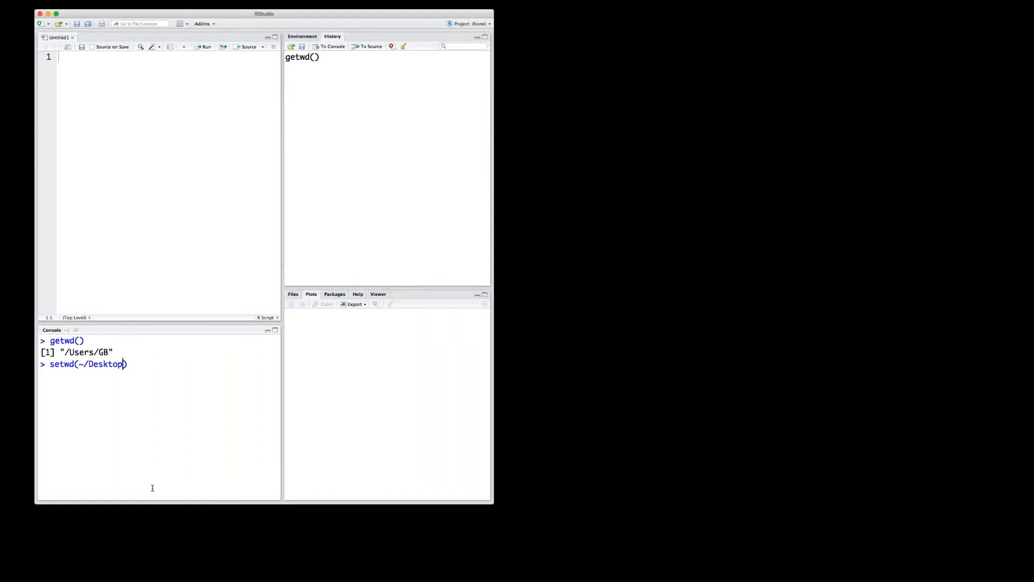
text(")
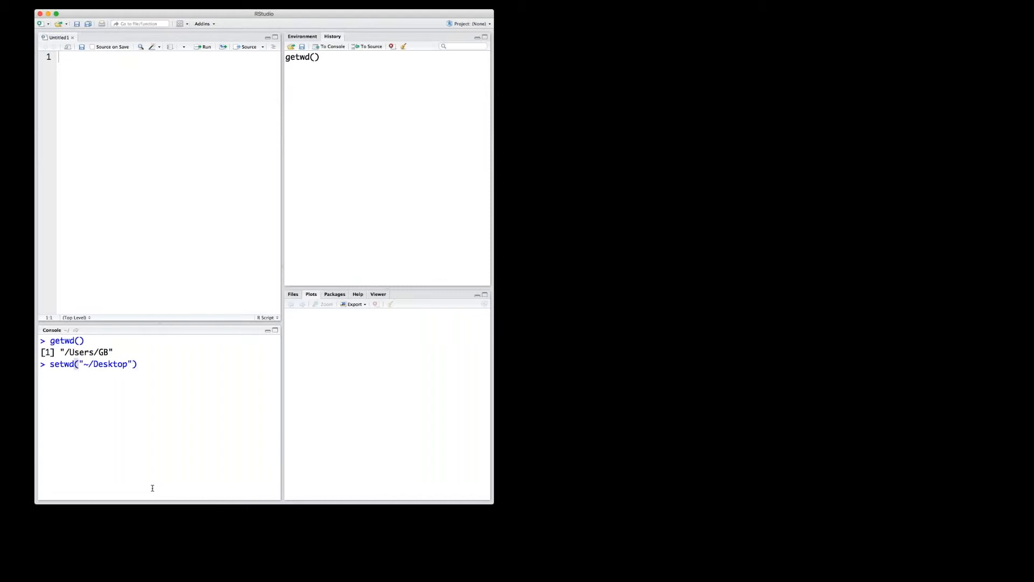
key(enter)
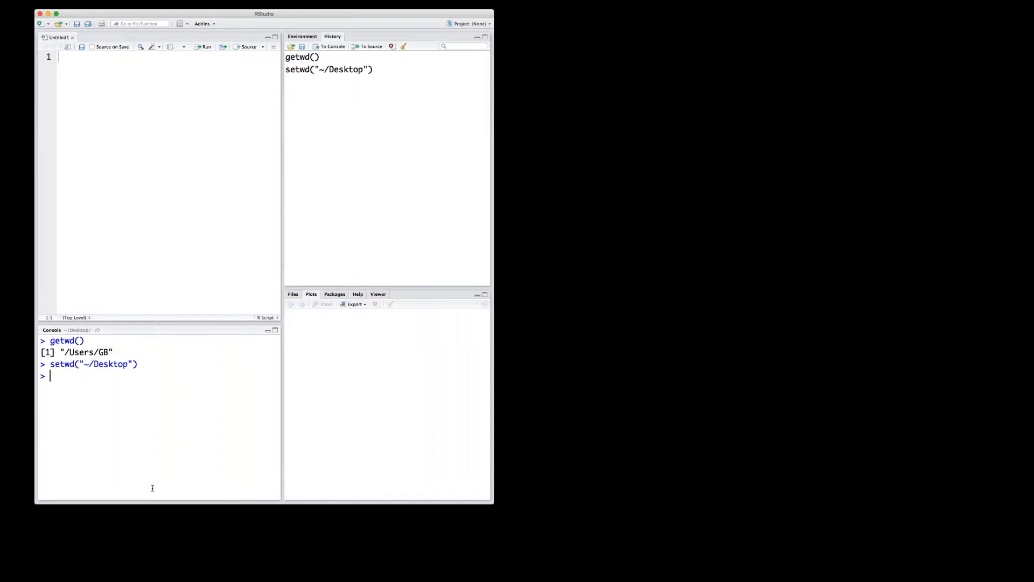
Run getwd() again to confirm the Desktop path is returned
text(getwd())
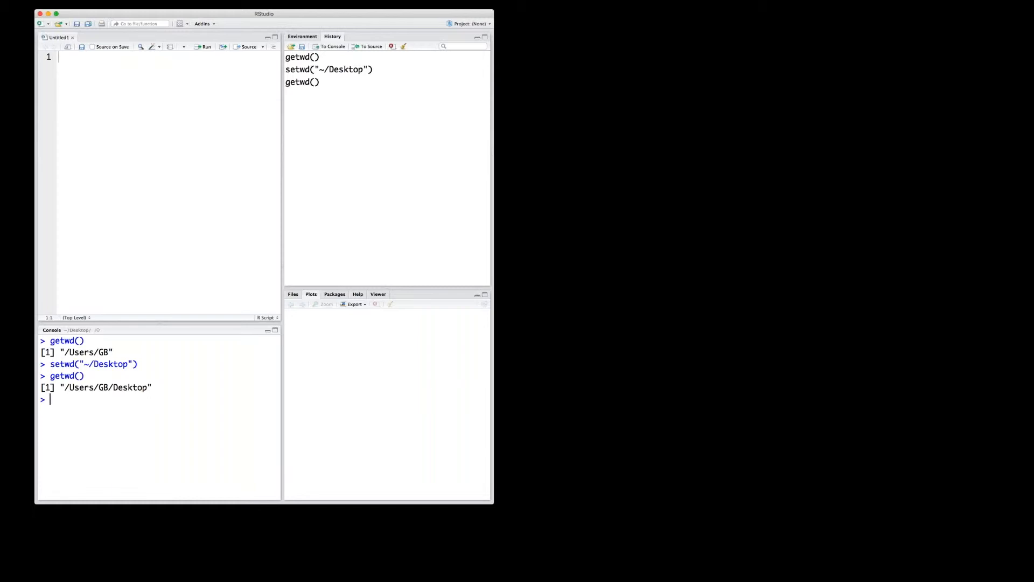
mouse_move(394, 213)
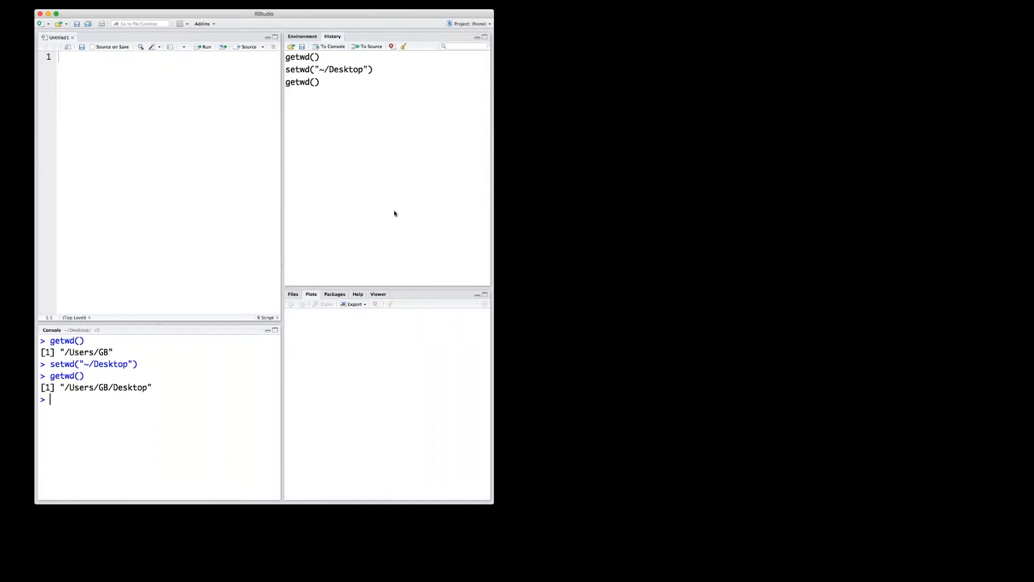
mouse_move(372, 98)
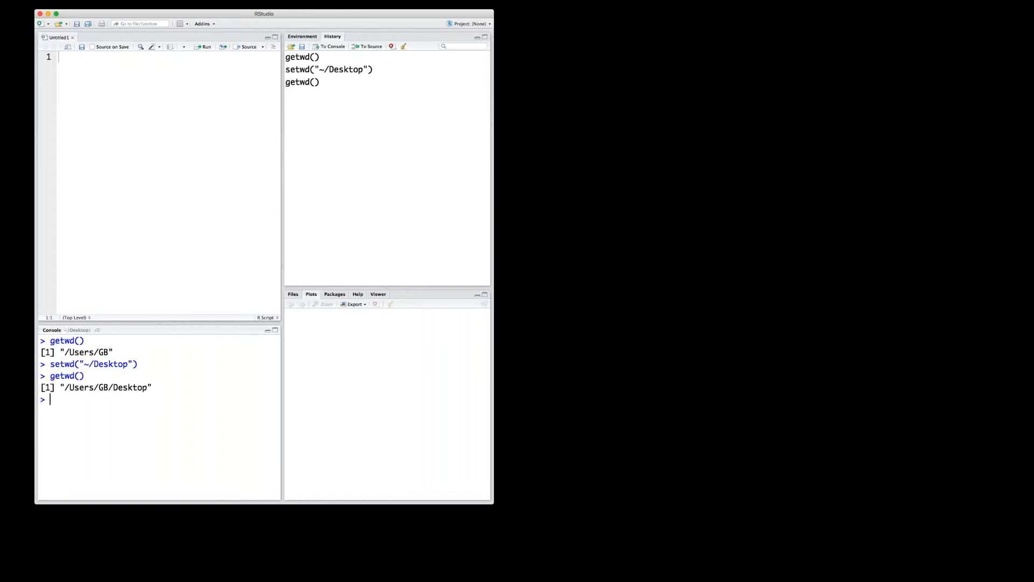
Show the Environment's objects and request removal of all of them with the broom
click(303, 36)
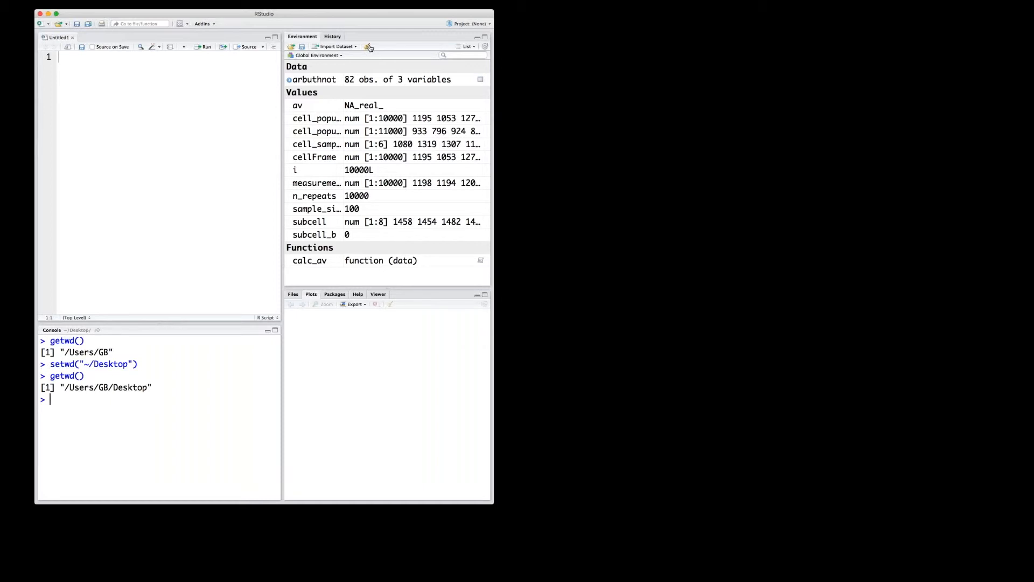
click(369, 47)
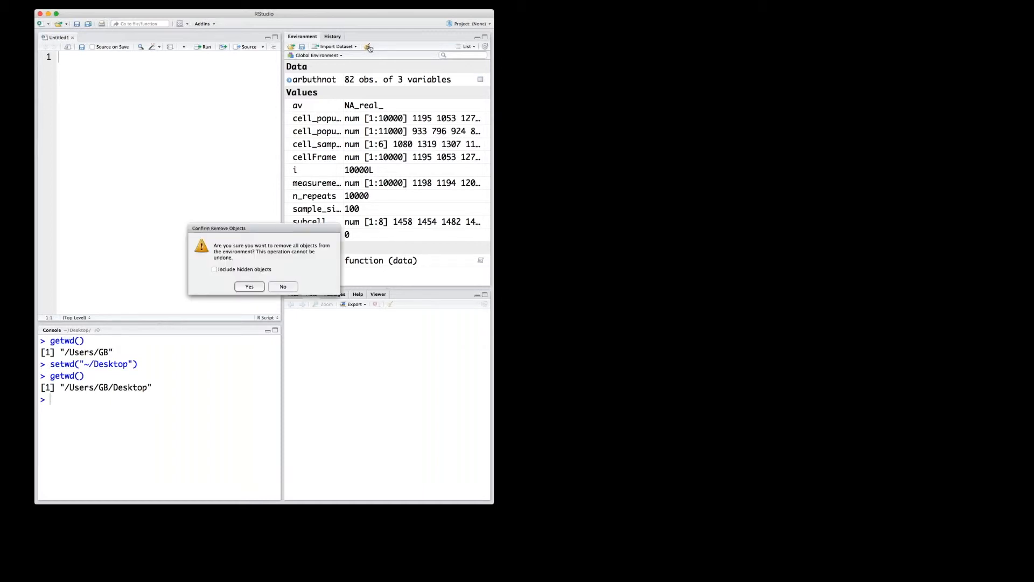
Confirm Yes so the environment is emptied of all data, values and functions
click(249, 286)
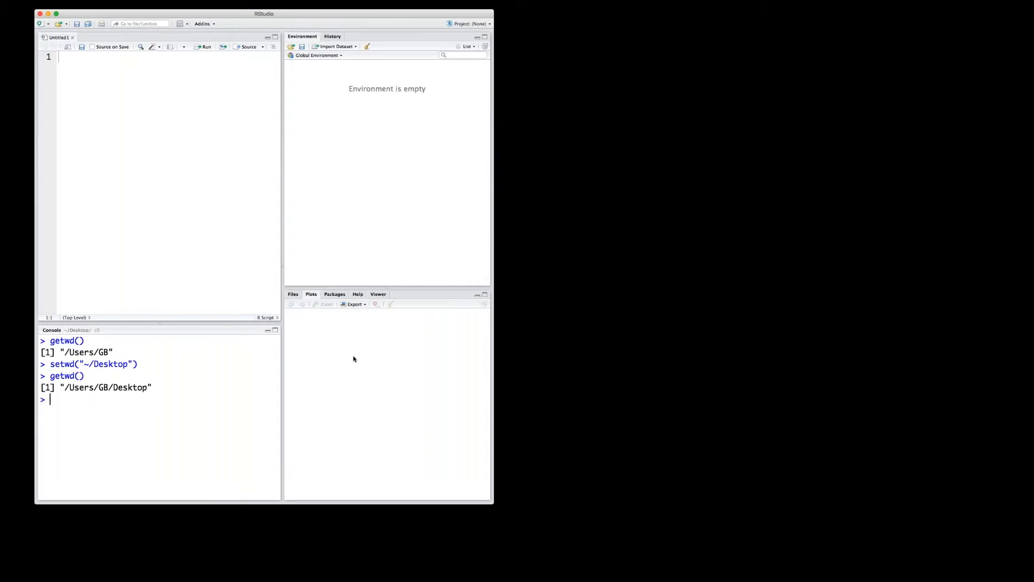
mouse_move(310, 312)
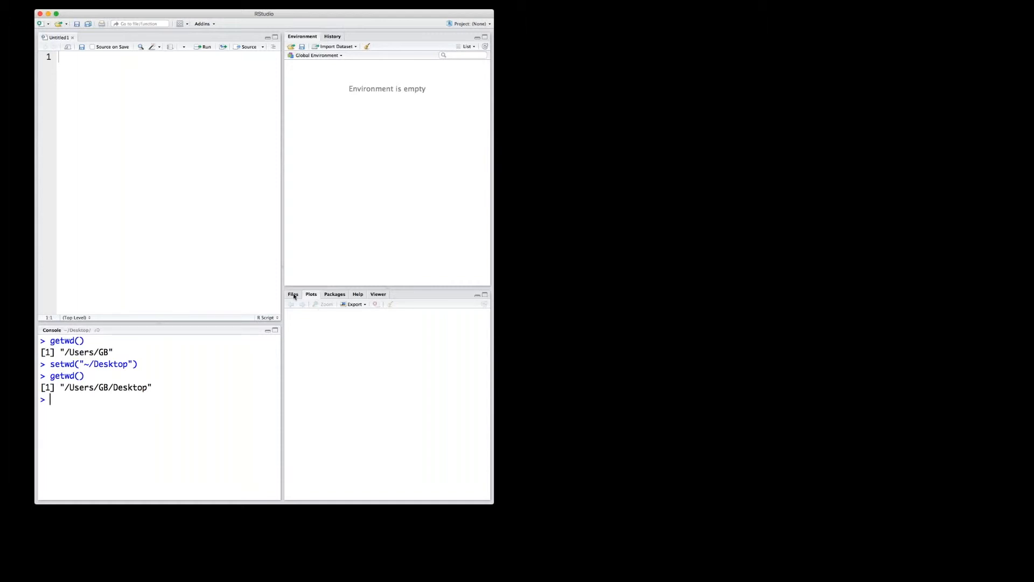
click(293, 294)
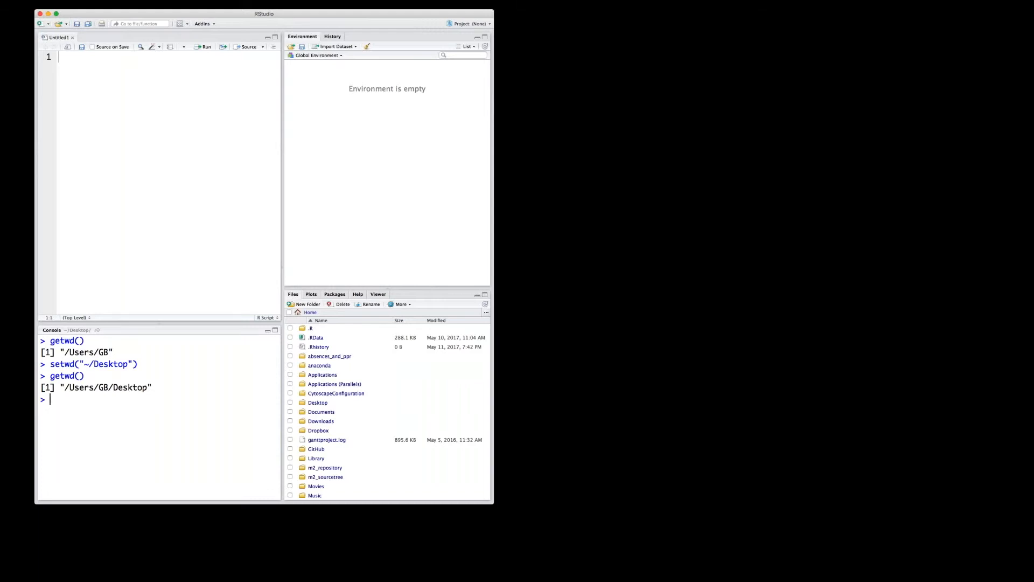
click(334, 293)
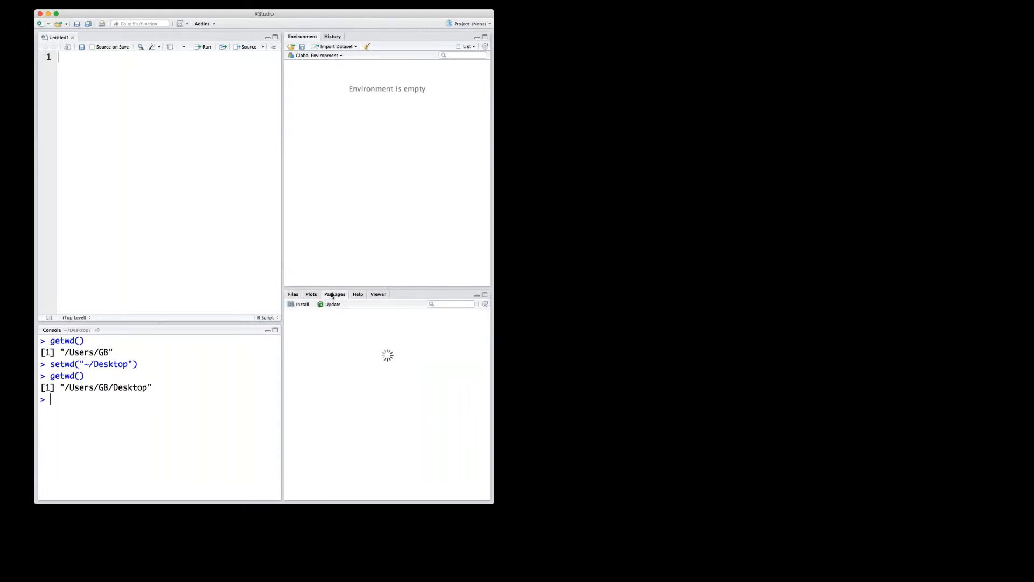
click(334, 293)
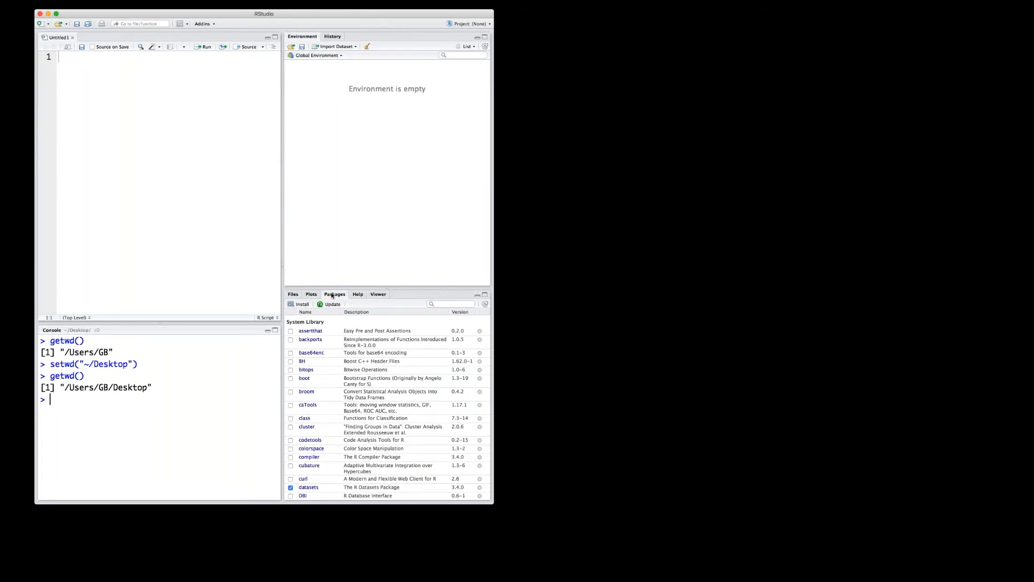
click(357, 293)
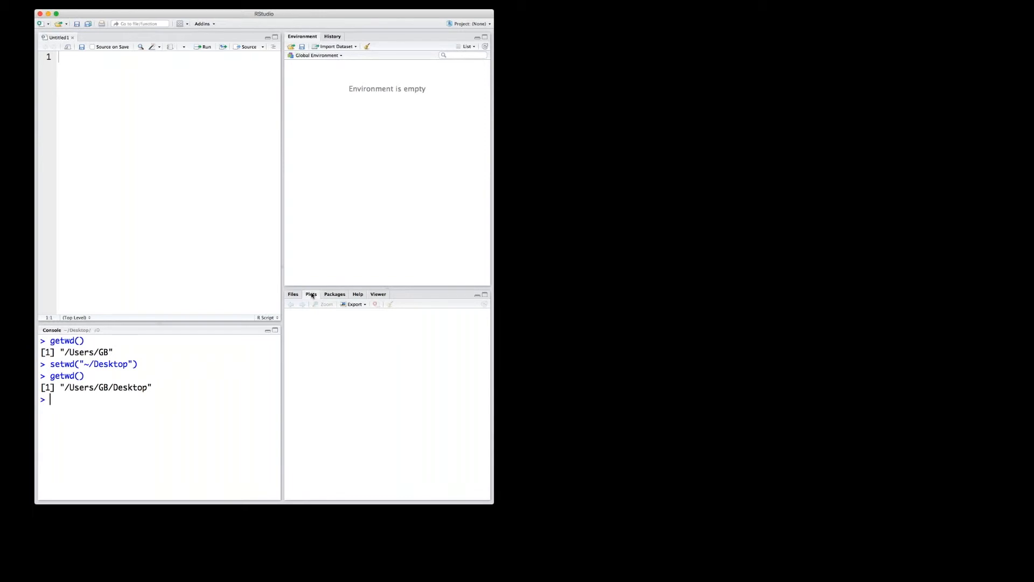
mouse_move(187, 434)
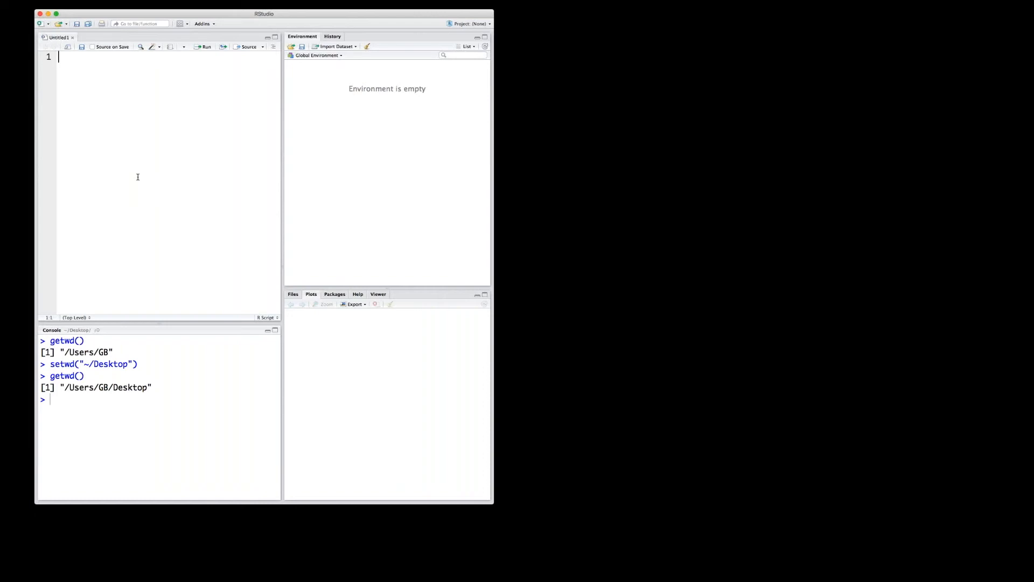
mouse_move(136, 290)
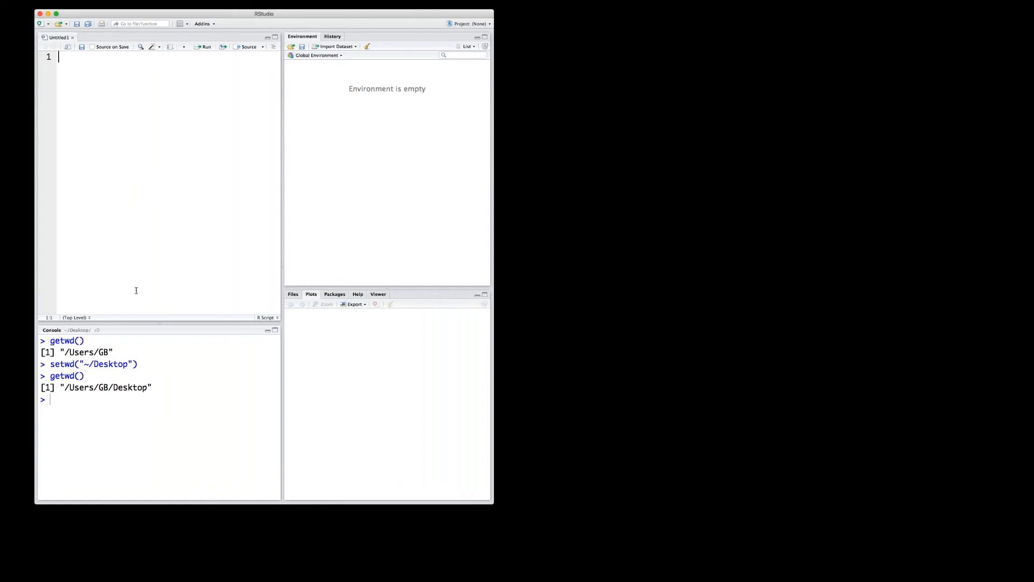
mouse_move(139, 363)
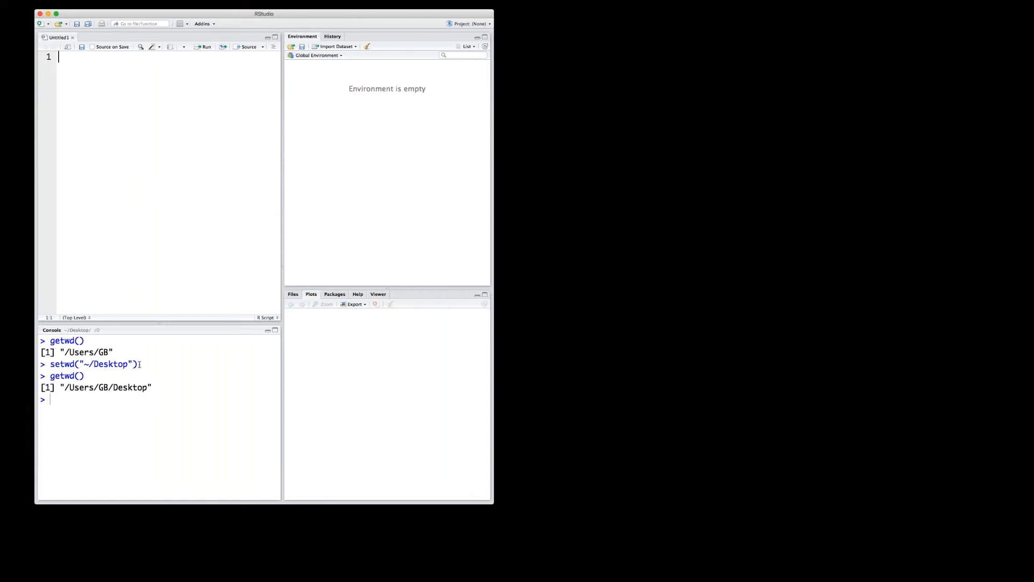
Copy setwd("~/Desktop") and getwd() from the console into the script on separate lines
double_click(91, 364)
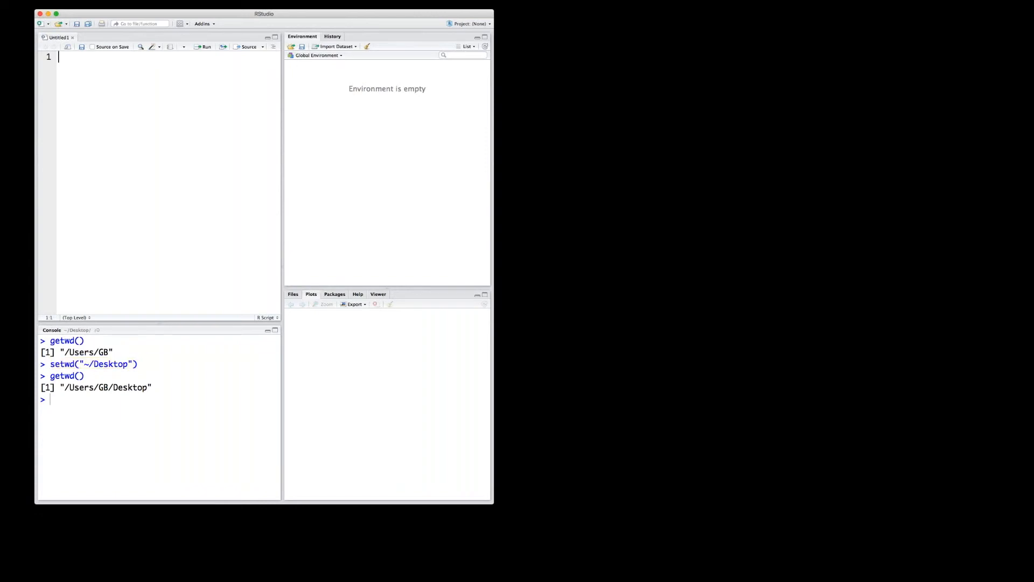
text(setwd("~/Desktop"))
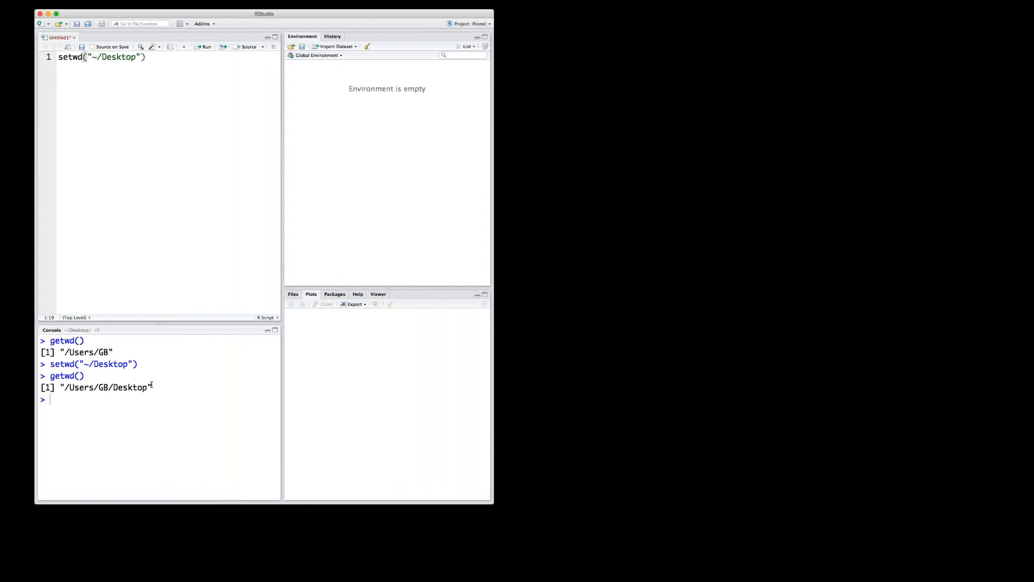
double_click(66, 375)
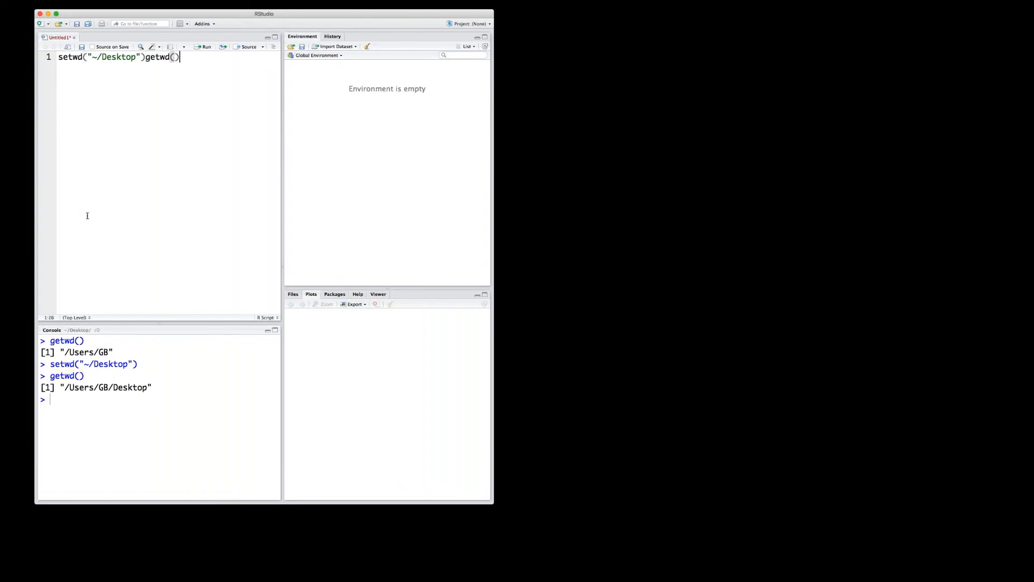
key(Enter)
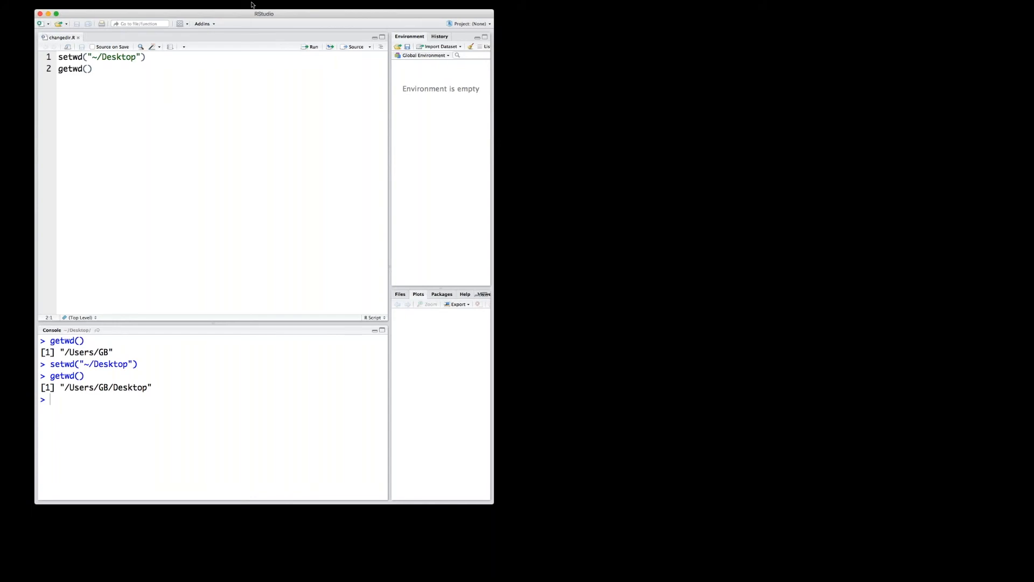
mouse_move(257, 16)
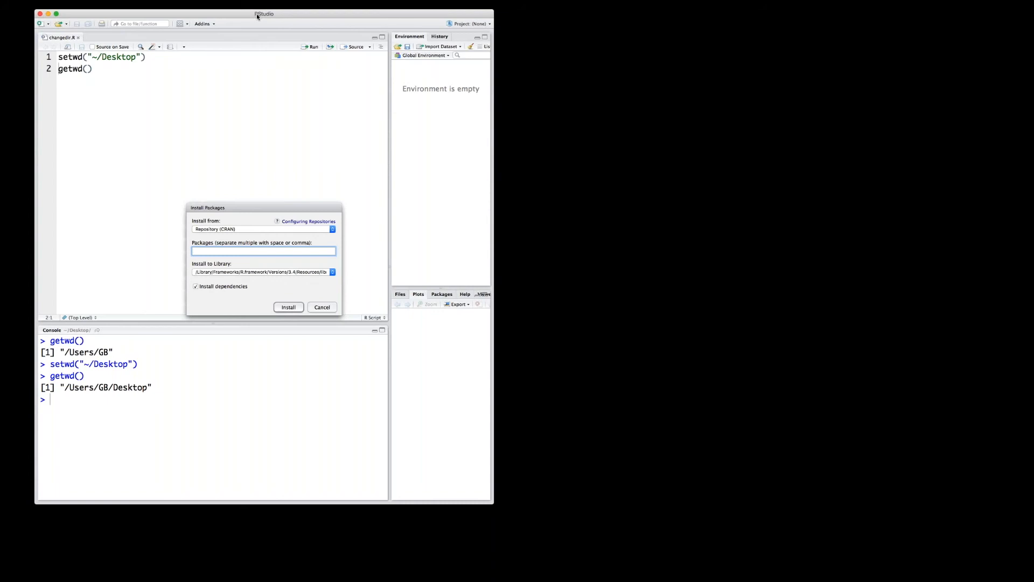
Enter ggplot2 via the gpl autocomplete in Install Packages, then cancel without installing
text(s)
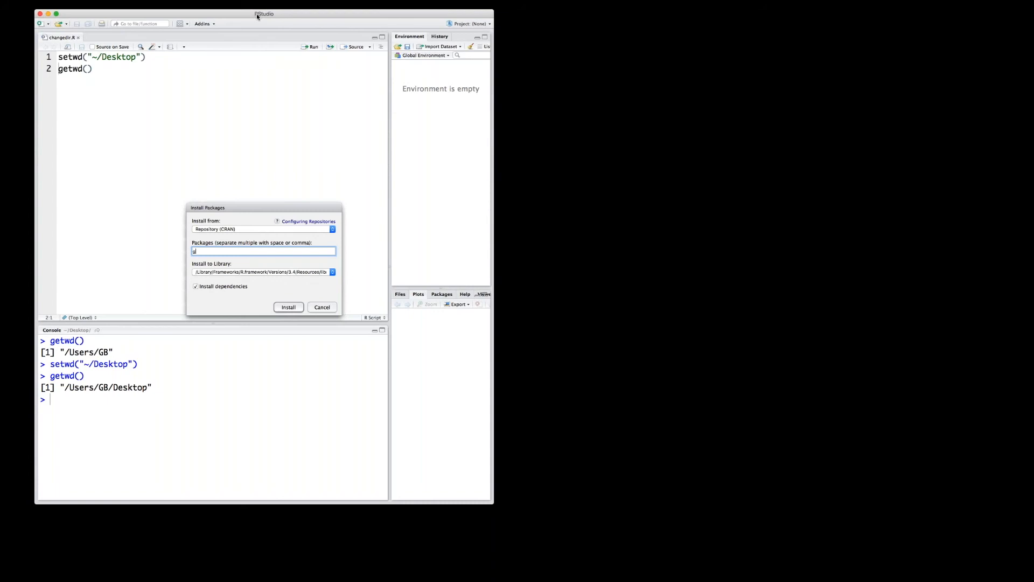
text(gpl)
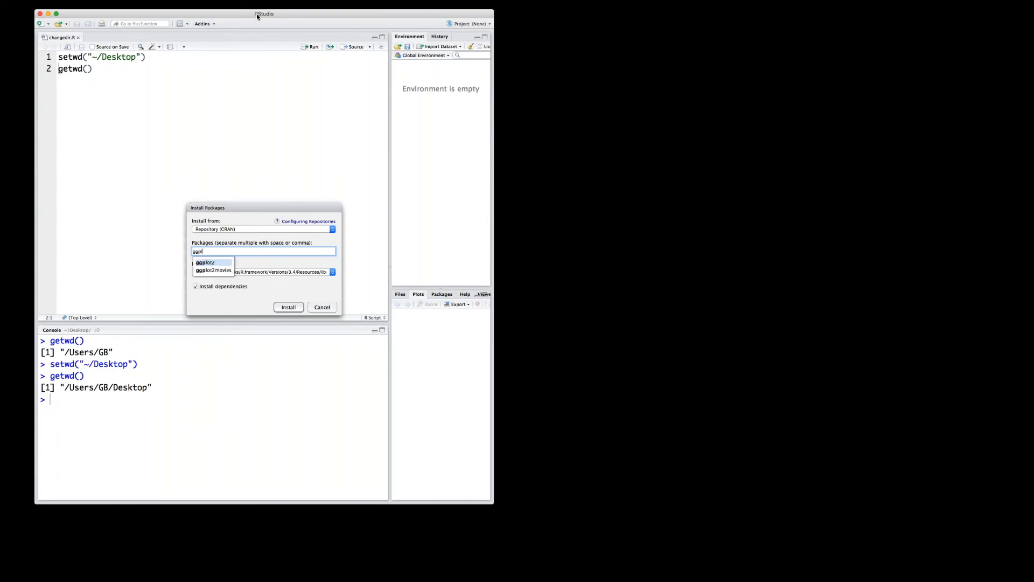
mouse_move(189, 172)
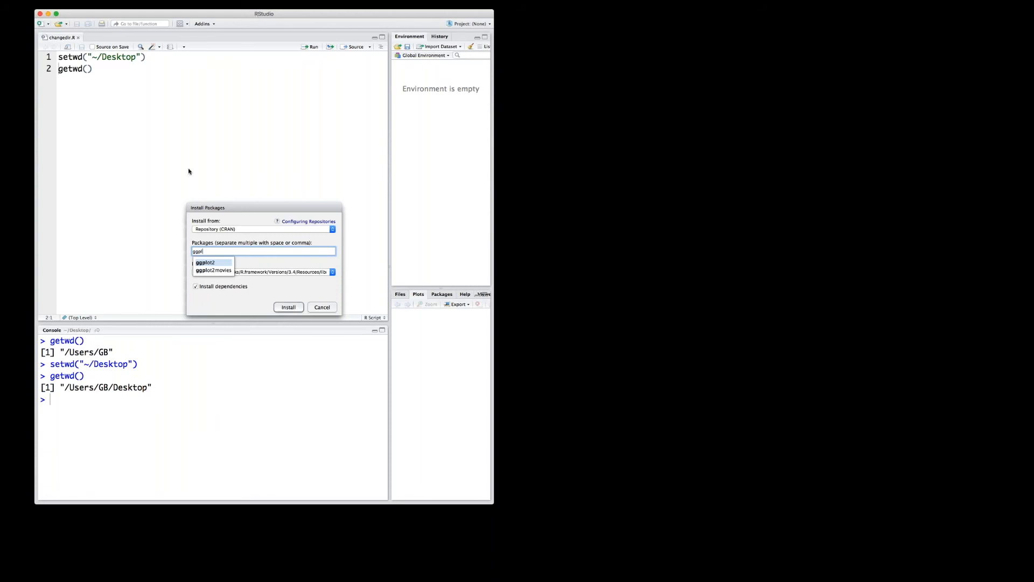
click(206, 263)
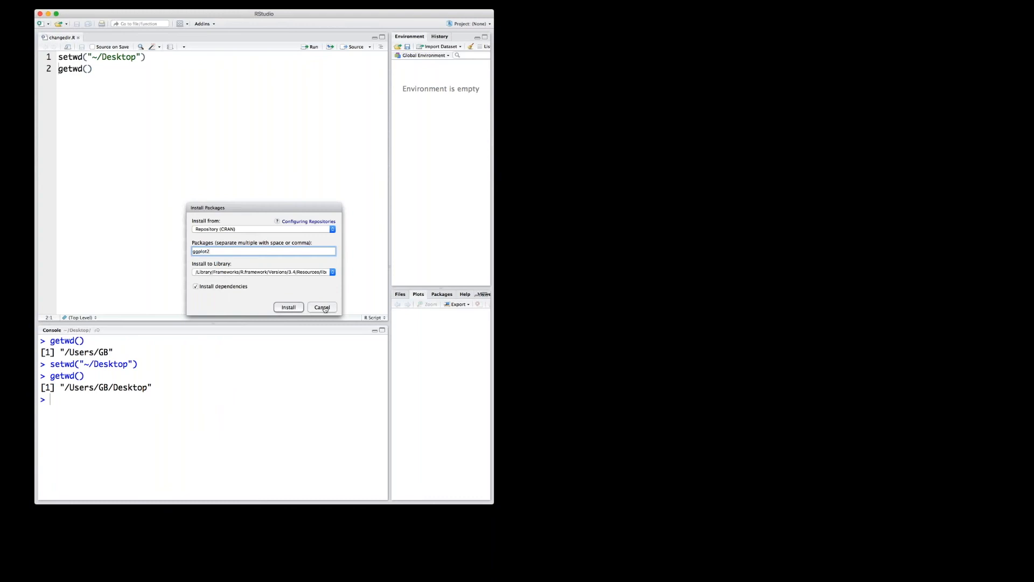
click(322, 307)
text(library()
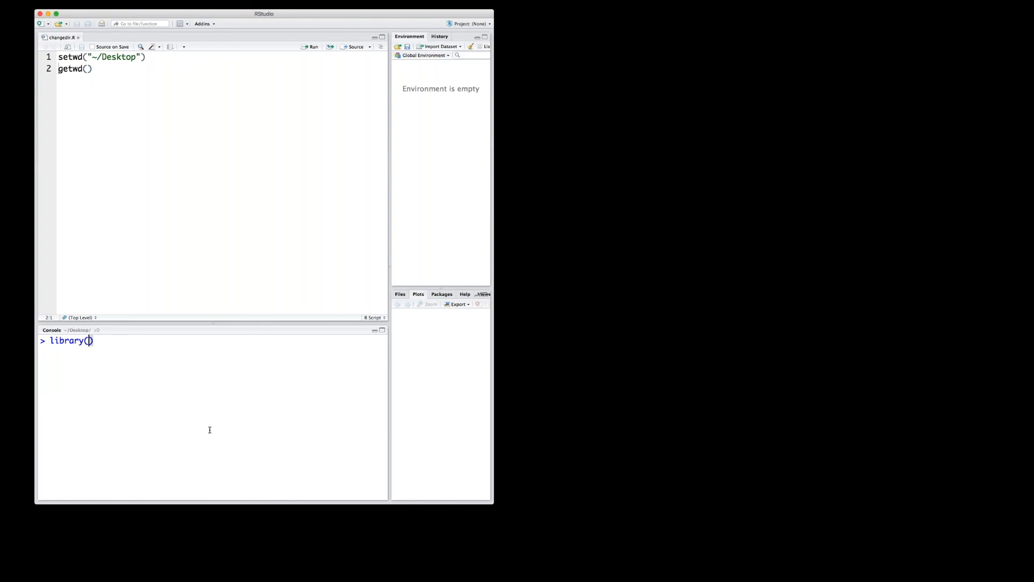
Load library(ggplot2) and start typing ggp to list ggplot2 function suggestions
text(ggp)
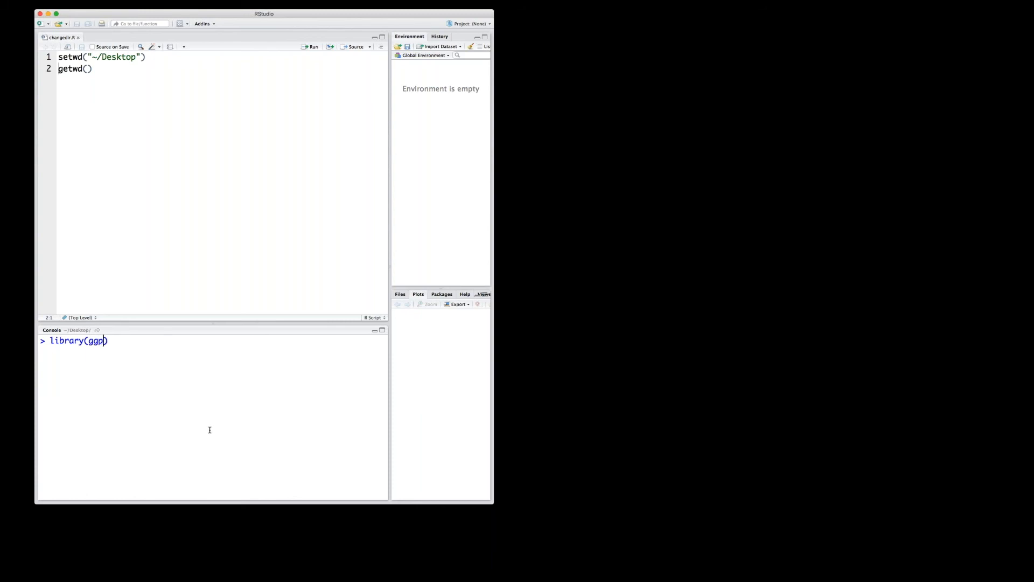
text(lot2)
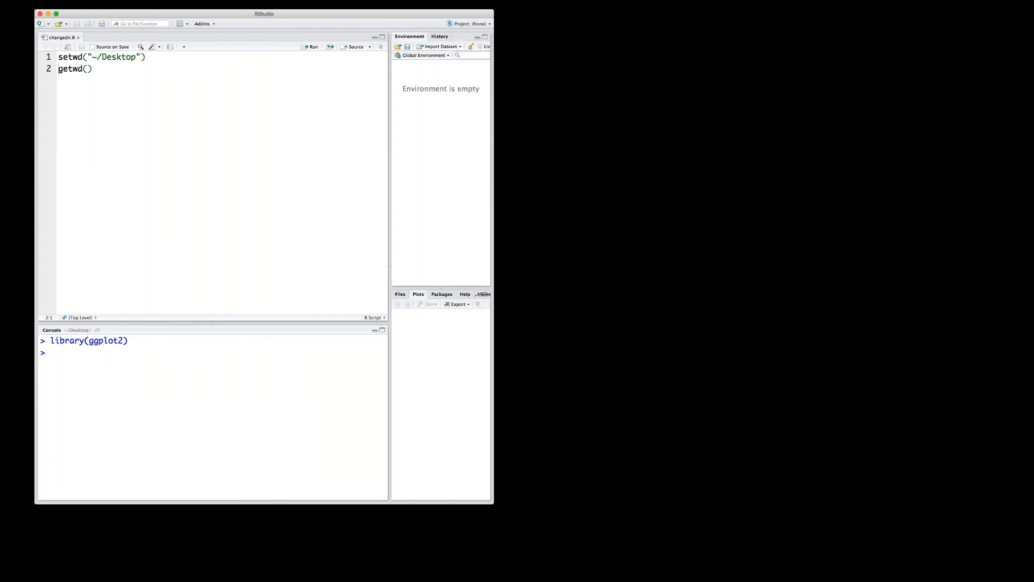
text(ggp)
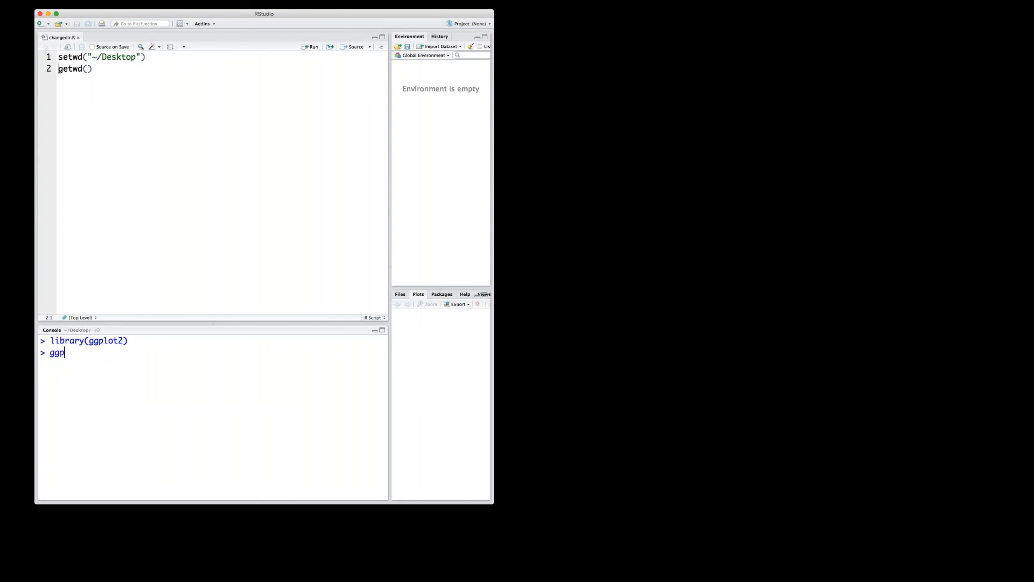
text(ggp)
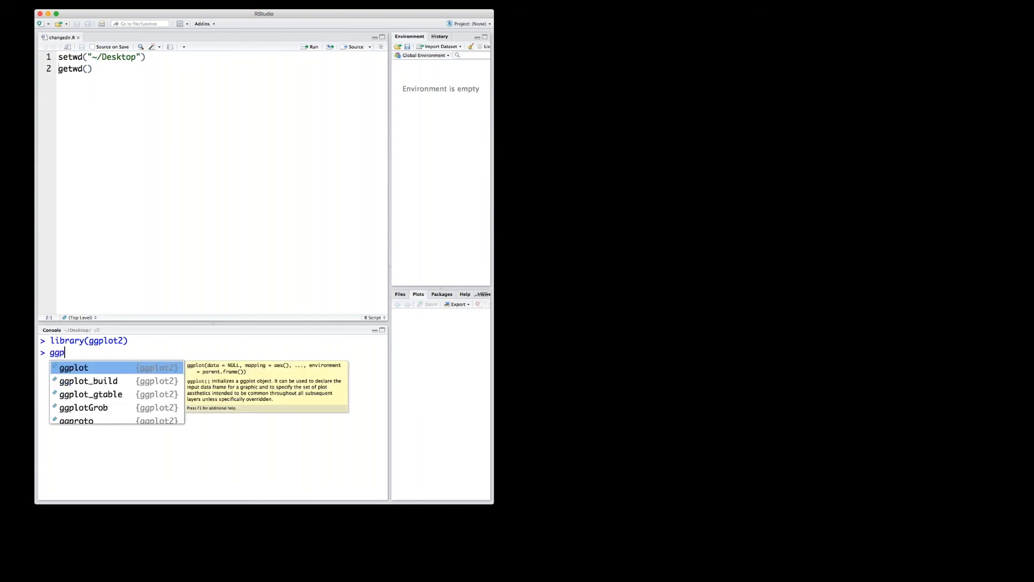